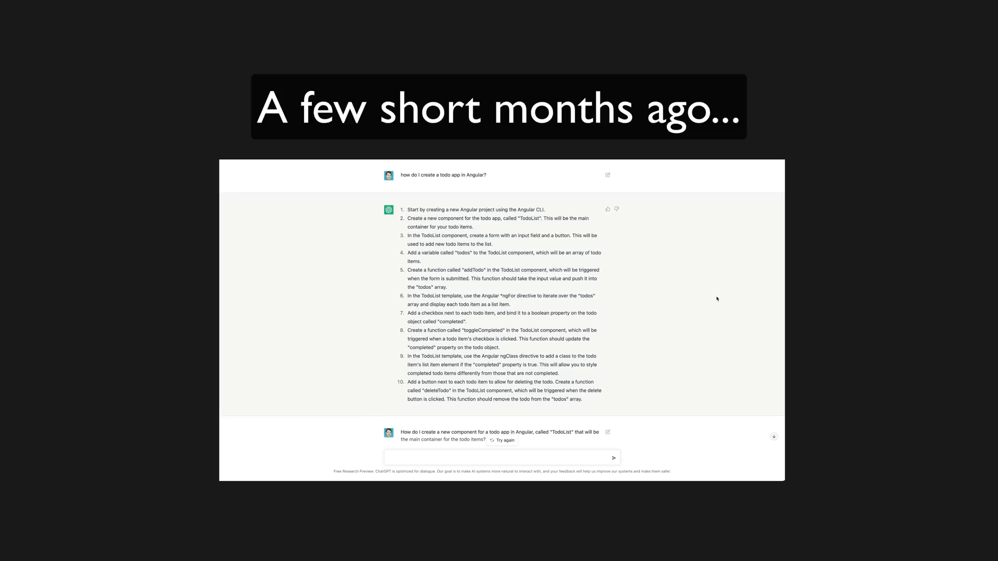
Scroll from the ChatGPT Angular todo-app conversation to the GPT-4 announcement page
scroll(down, 3)
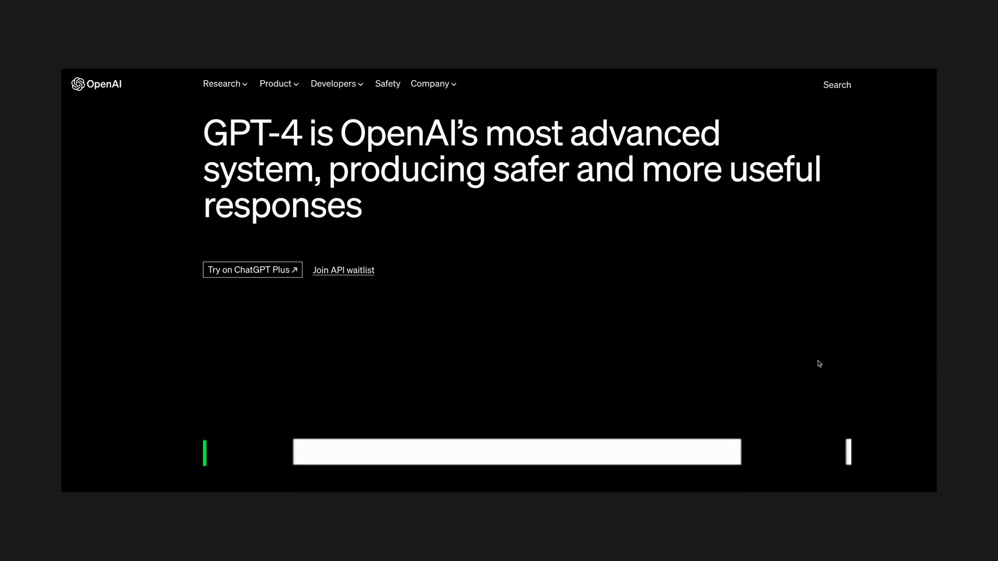
scroll(down, 3)
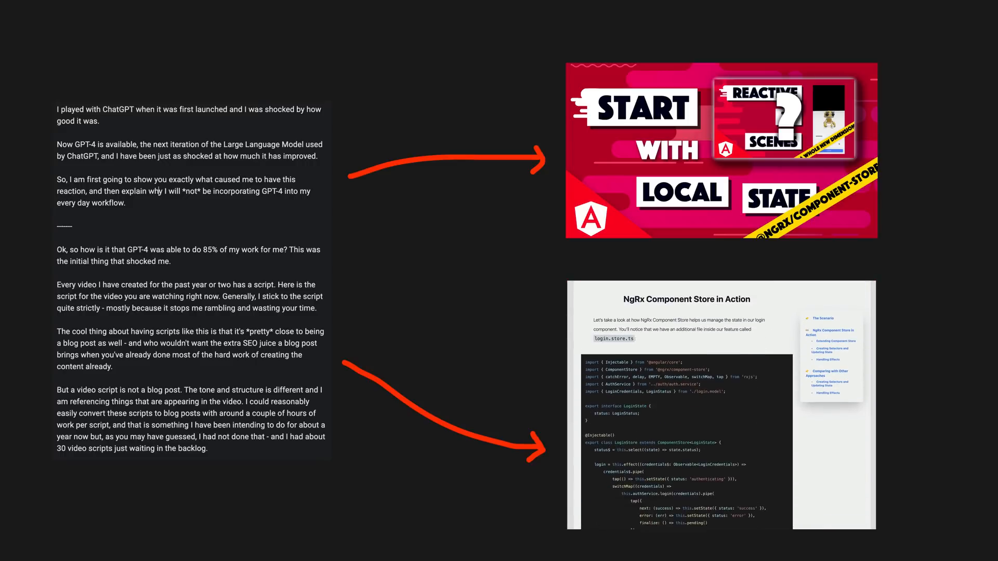
Scroll the NgRx Component Store blog post screenshot down to its service and provider code
scroll(down, 3)
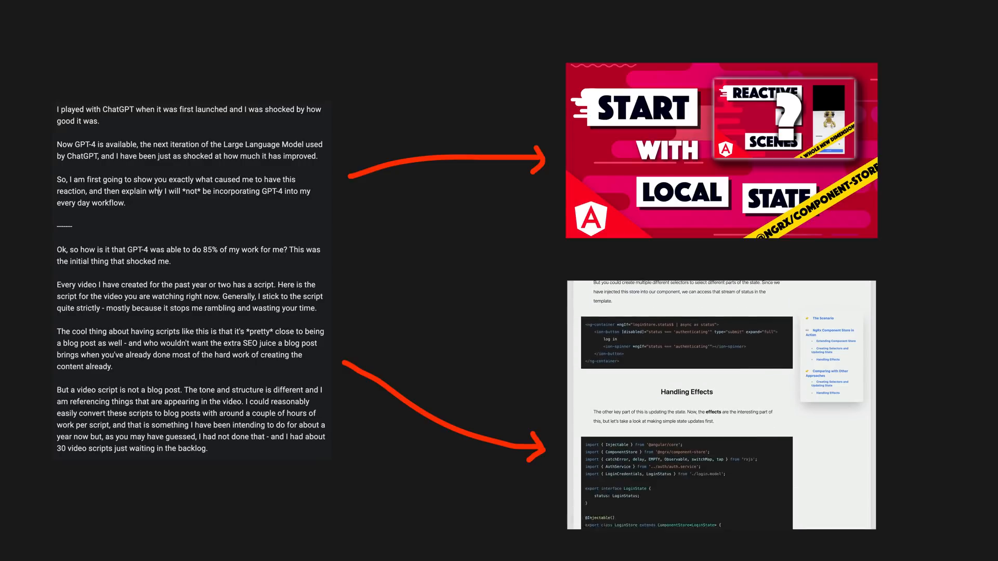
scroll(down, 3)
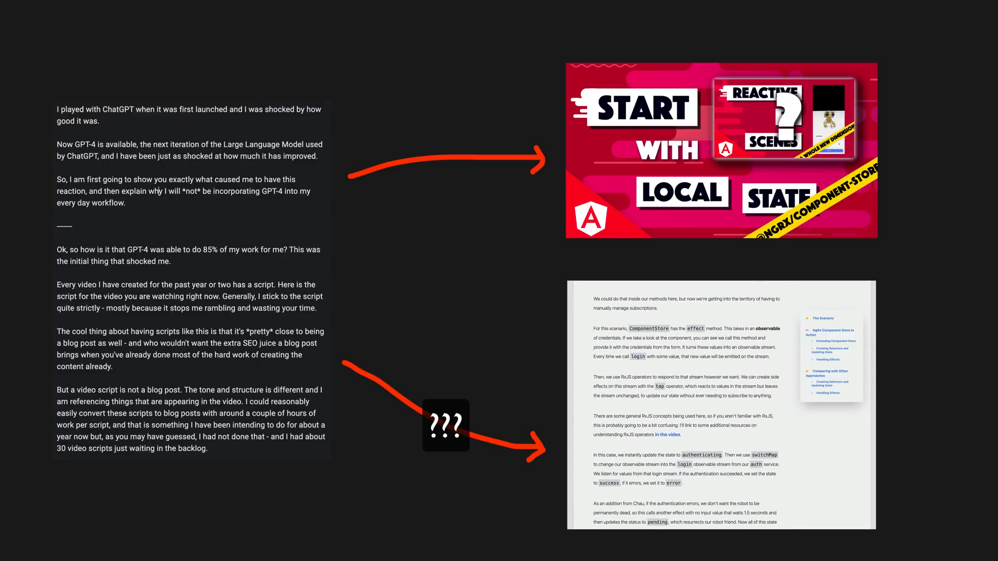
scroll(down, 3)
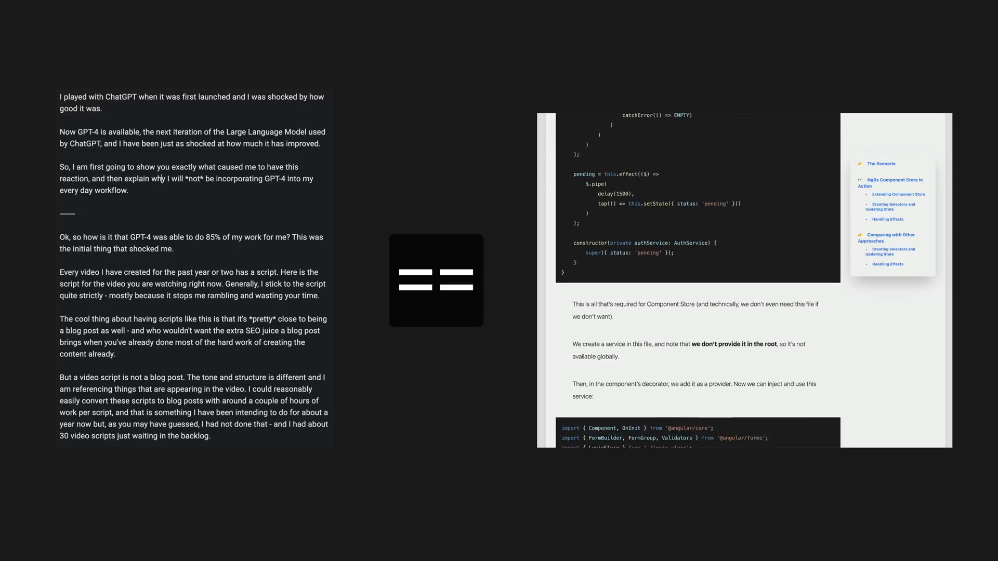
Scroll the article preview, ending on the live 'Why NgRx Component Store is a Great Default' page
scroll(down, 3)
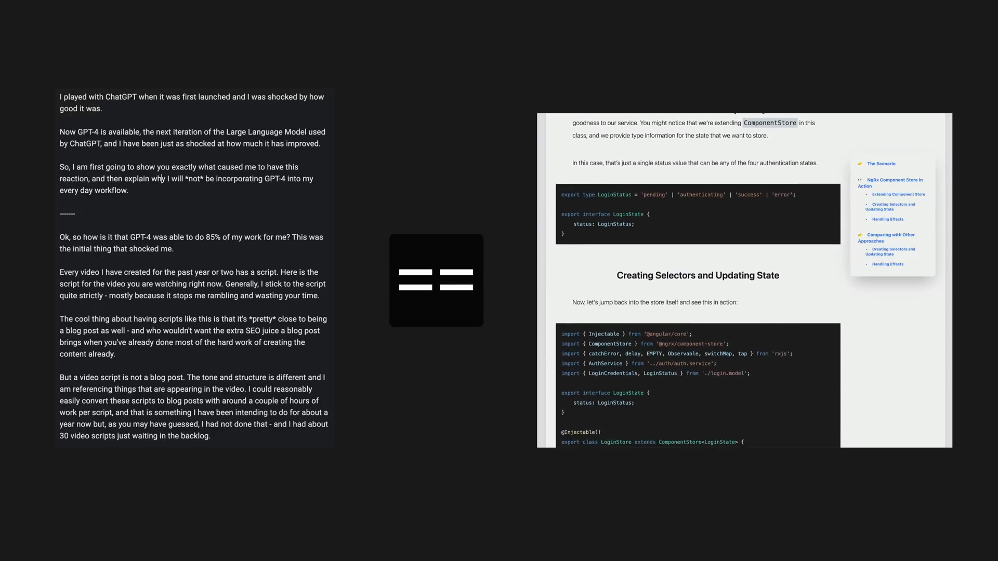
scroll(down, 3)
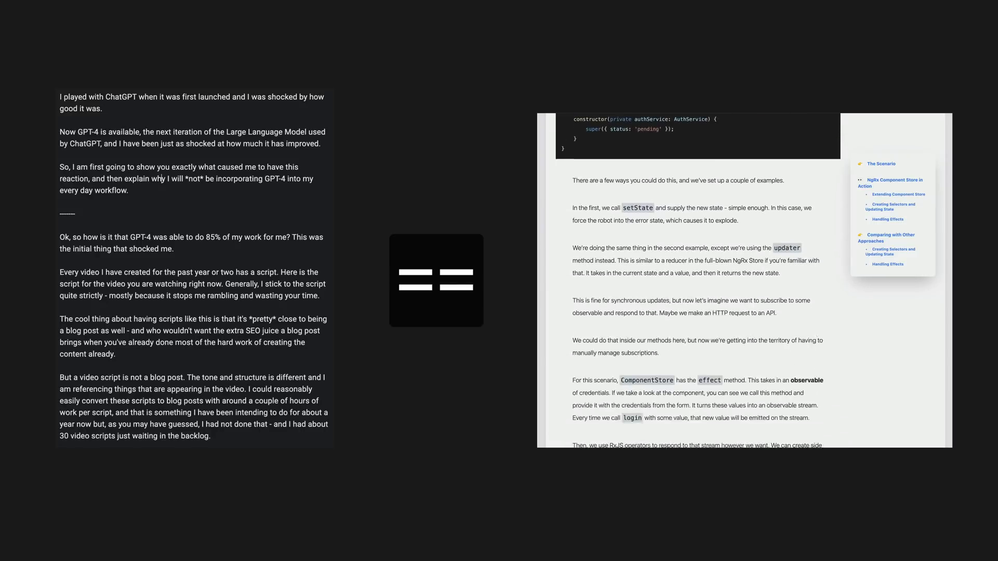
scroll(down, 3)
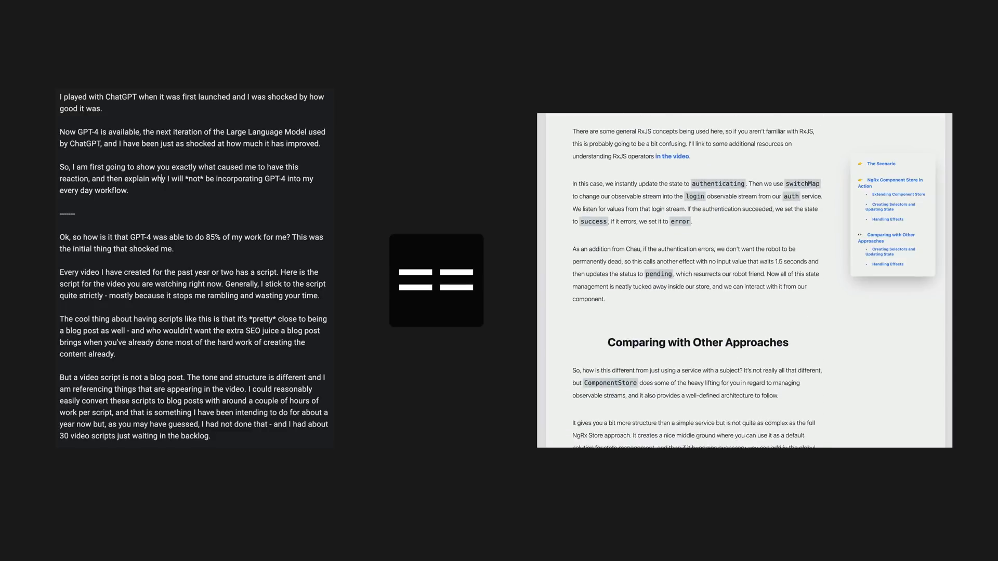
scroll(down, 3)
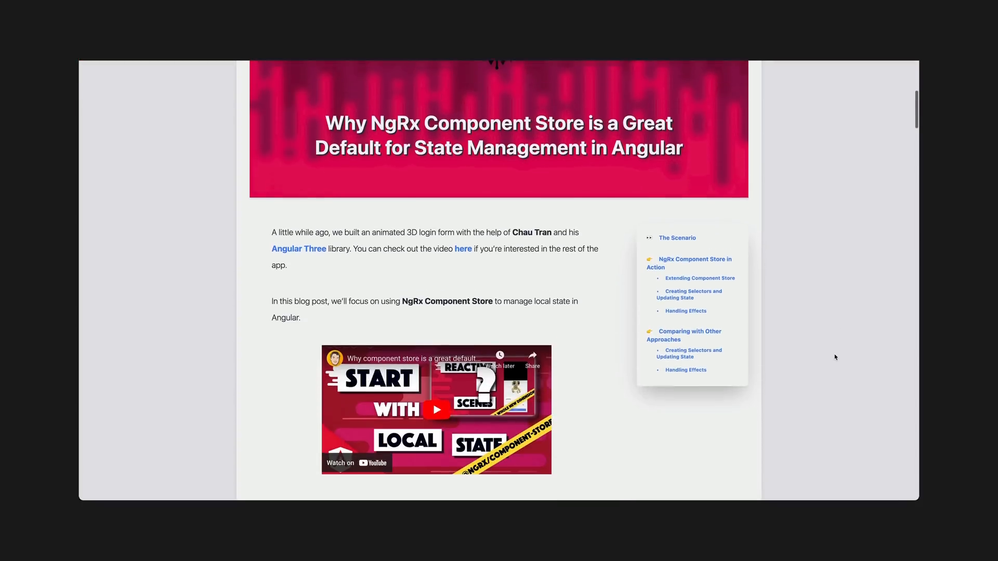
Scroll the blog post from 'NgRx Component Store in Action' down to the effects explanation
scroll(down, 3)
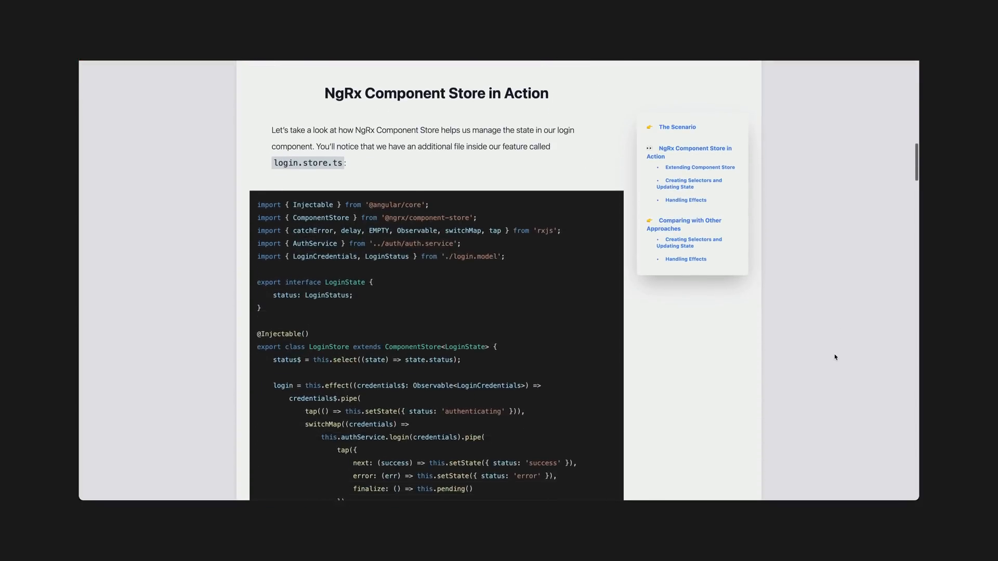
scroll(down, 3)
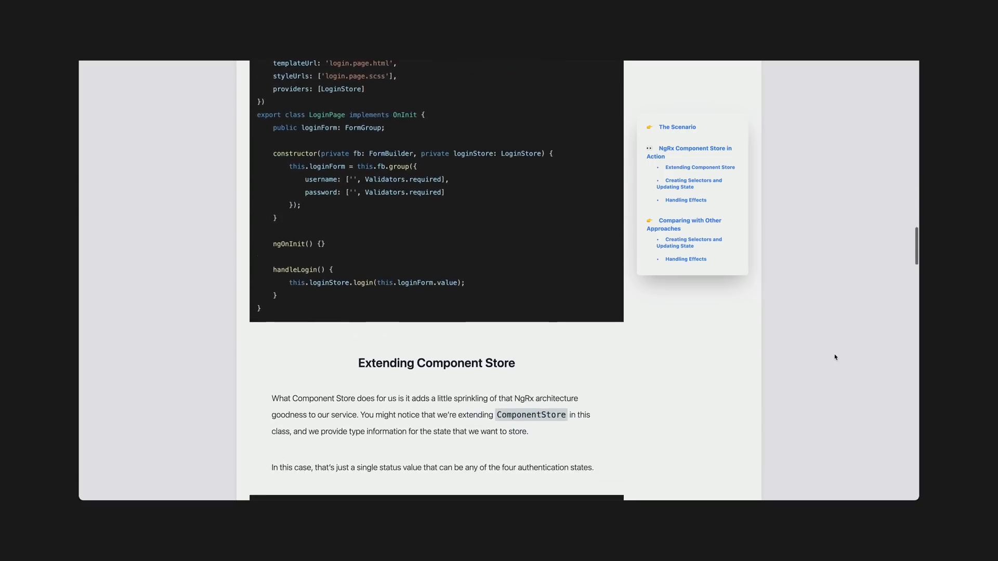
scroll(down, 3)
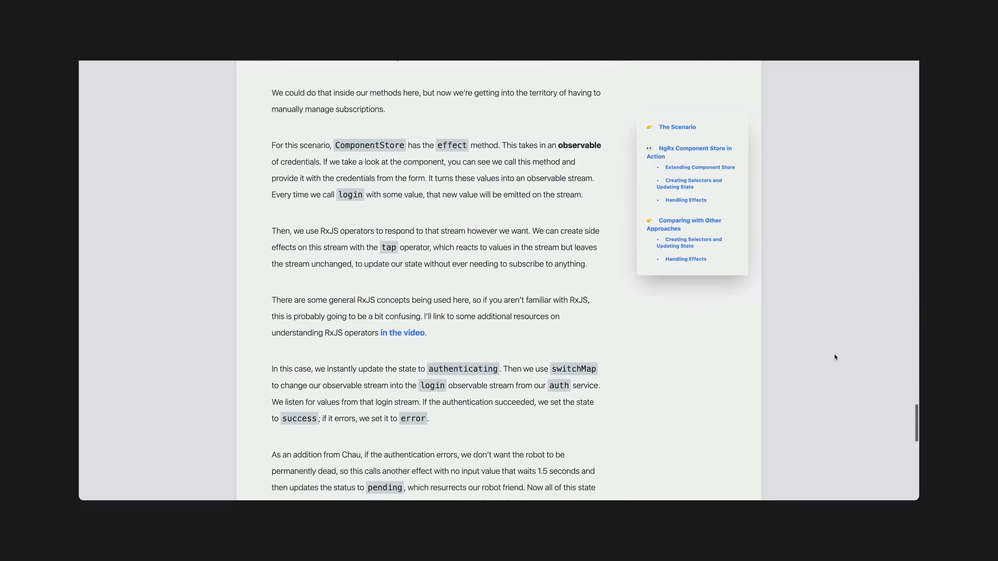
scroll(down, 3)
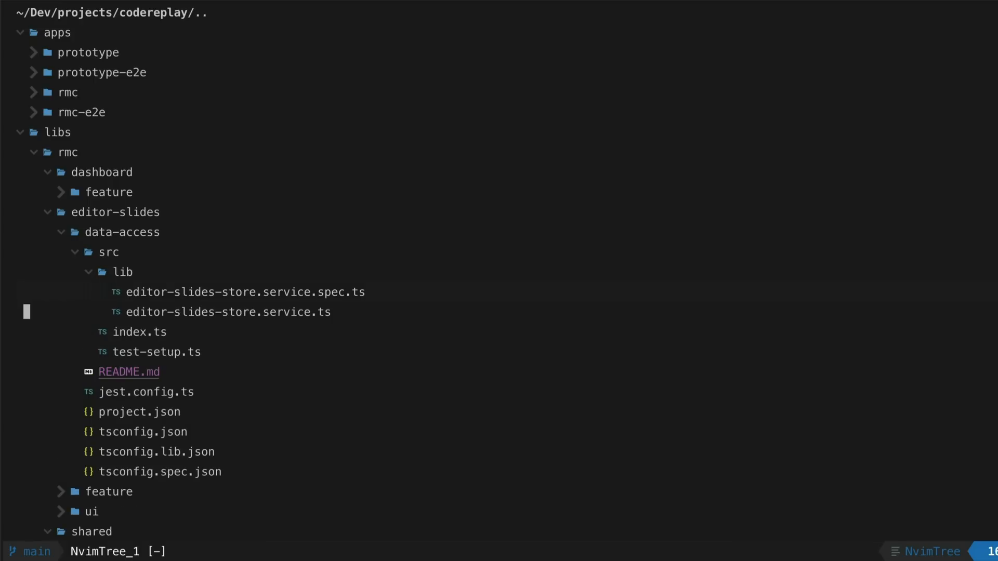
Show NvimTree expanded to libs/rmc/editor-slides/data-access/src/lib in the codereplay project
click(227, 312)
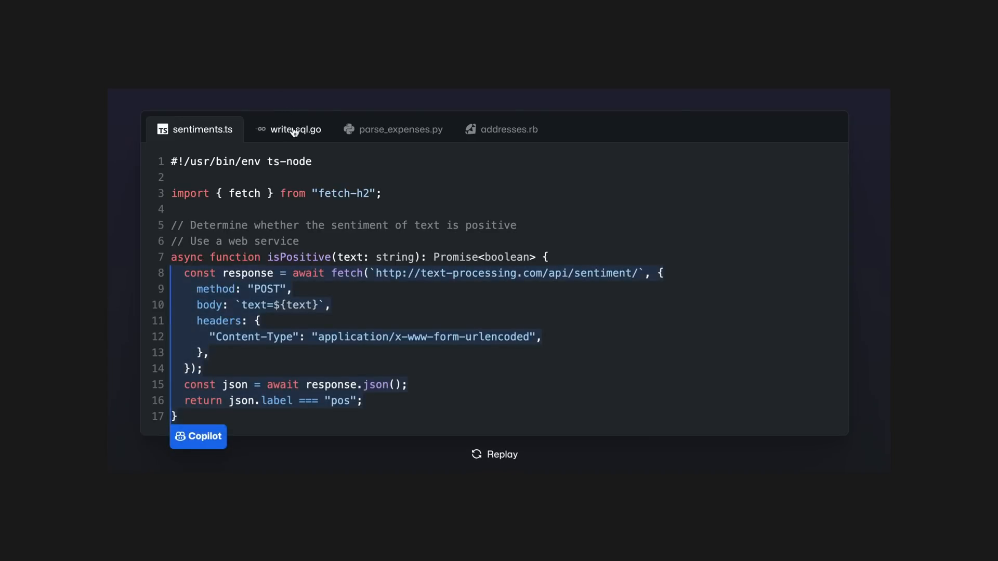
Play the Copilot demo suggesting the isPositive function body in sentiments.ts
click(296, 130)
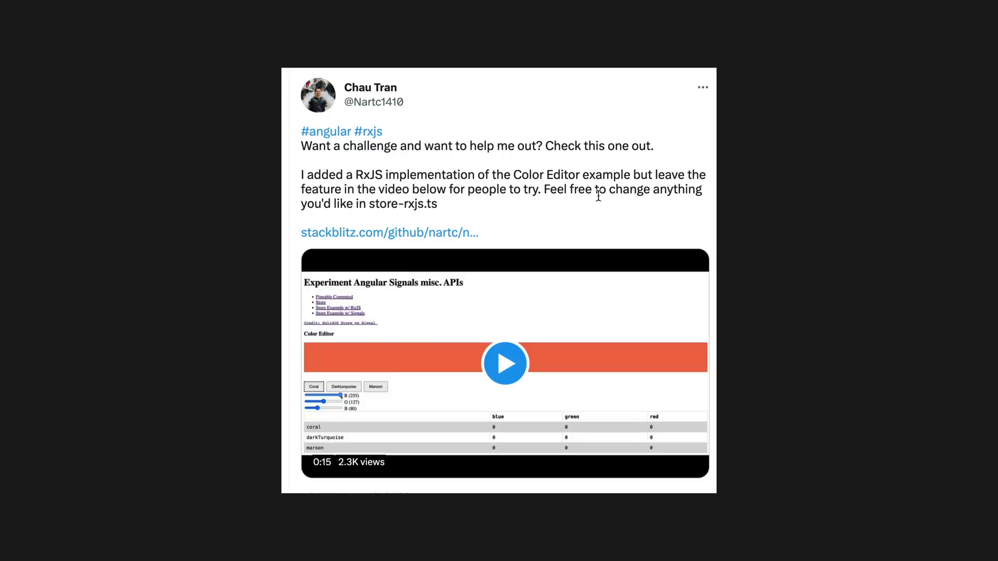
Play the tweet's Color Editor video, switching the swatch via the Coral, DarkTurquoise and Maroon buttons
click(504, 363)
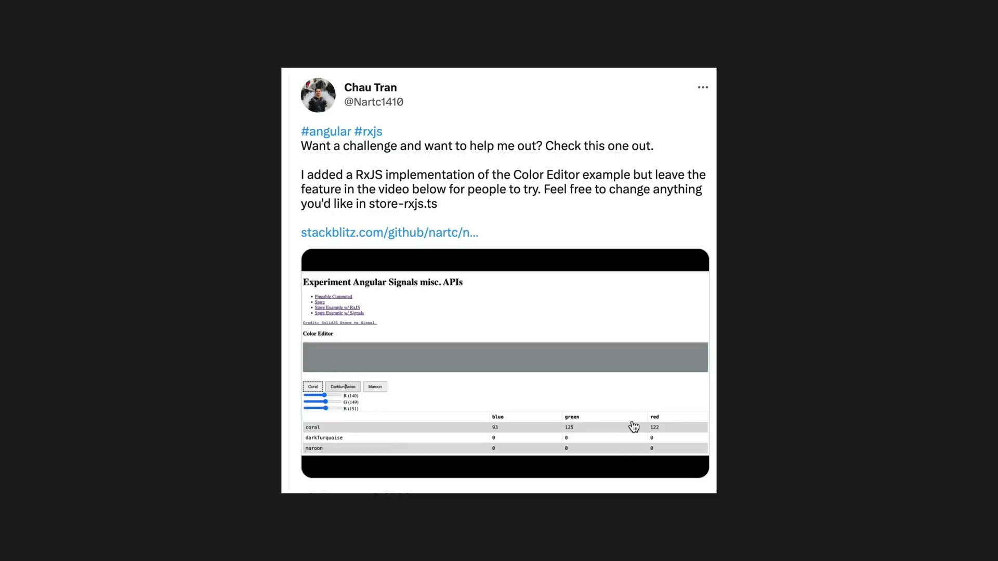
click(342, 387)
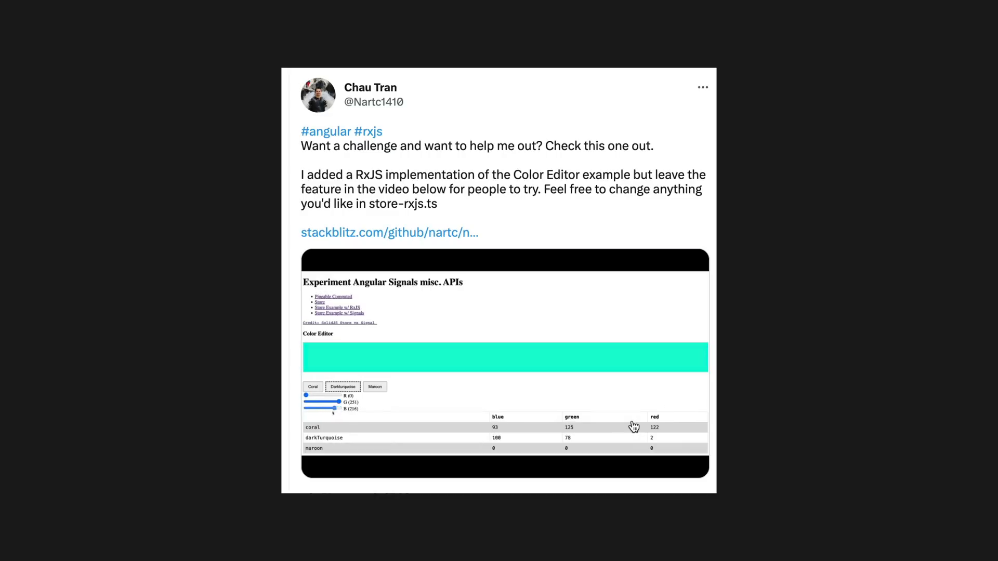
click(374, 386)
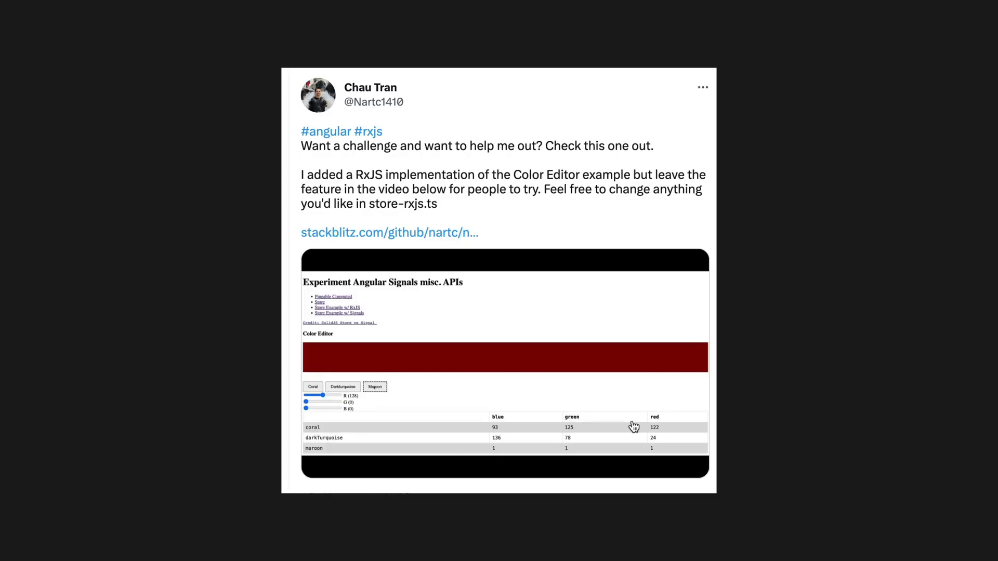